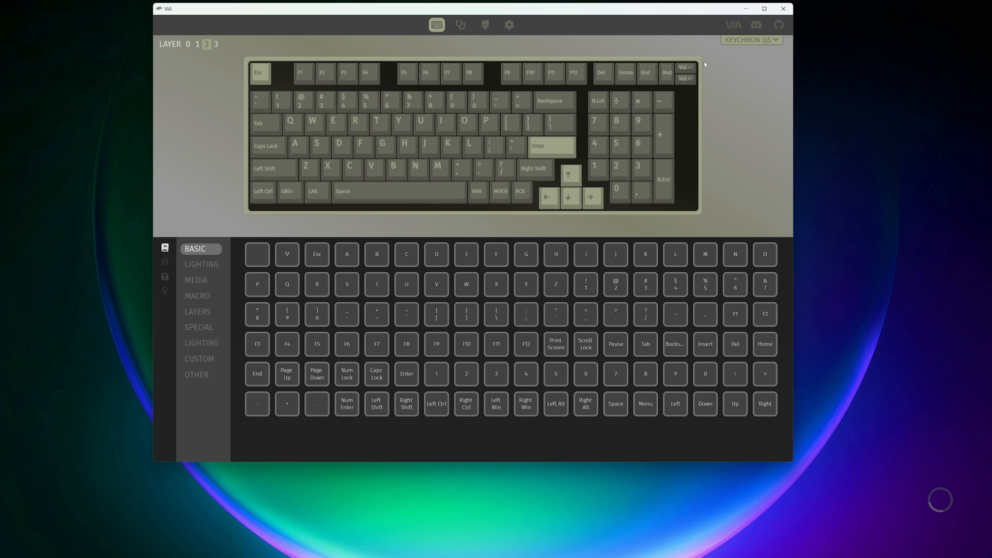
{"action": "mouse_move", "coordinate": [666, 73]}
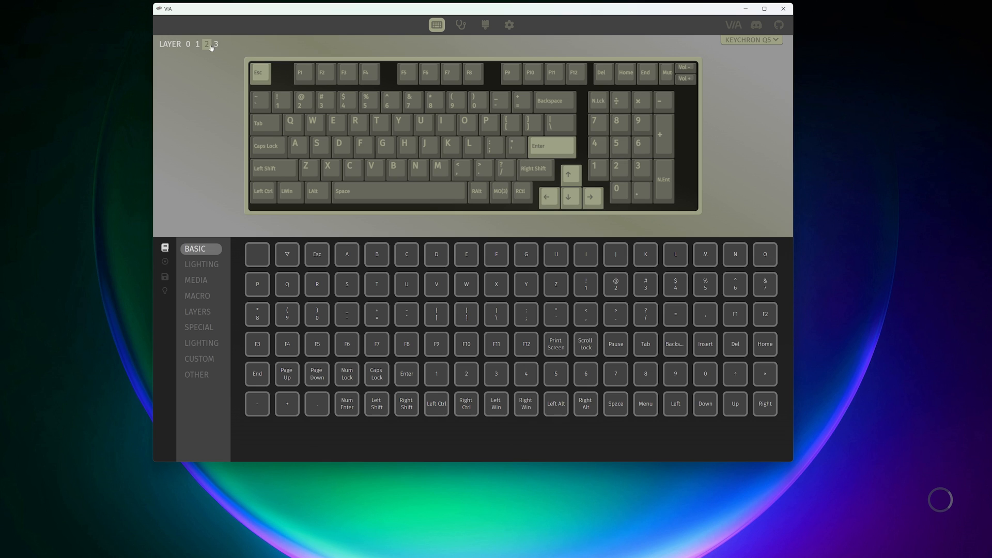
Show the Keychron Q5's layer 3 key assignments in the Configure view
{"action": "left_click", "coordinate": [216, 44]}
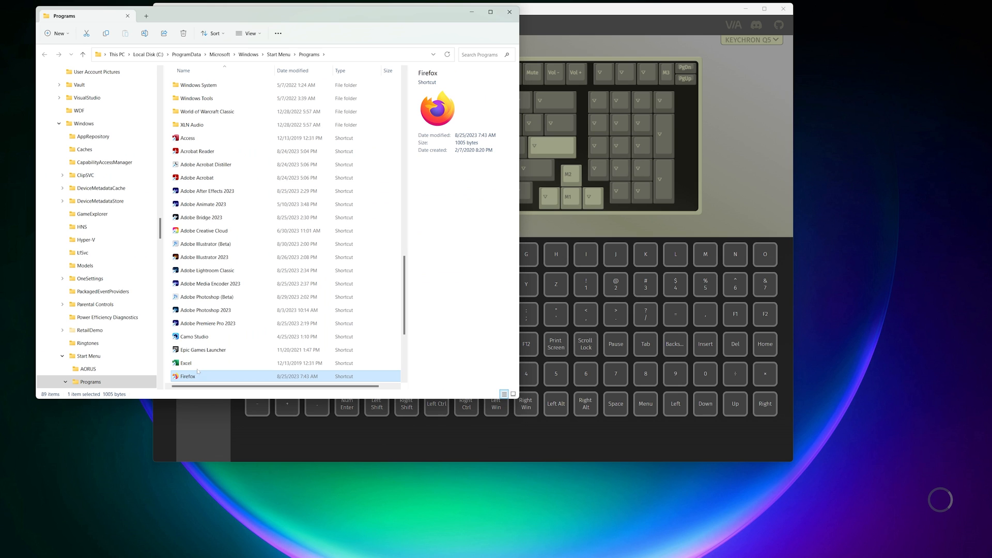
Assign Ctrl+Shift+Alt+F as the Firefox shortcut's launch key in its Properties and confirm
{"action": "right_click", "coordinate": [188, 376]}
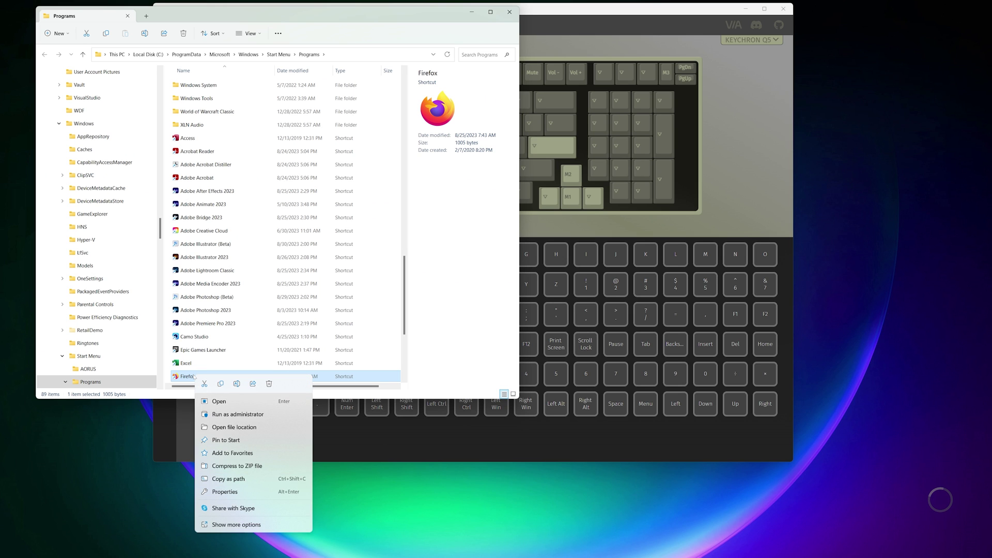
{"action": "left_click", "coordinate": [225, 492]}
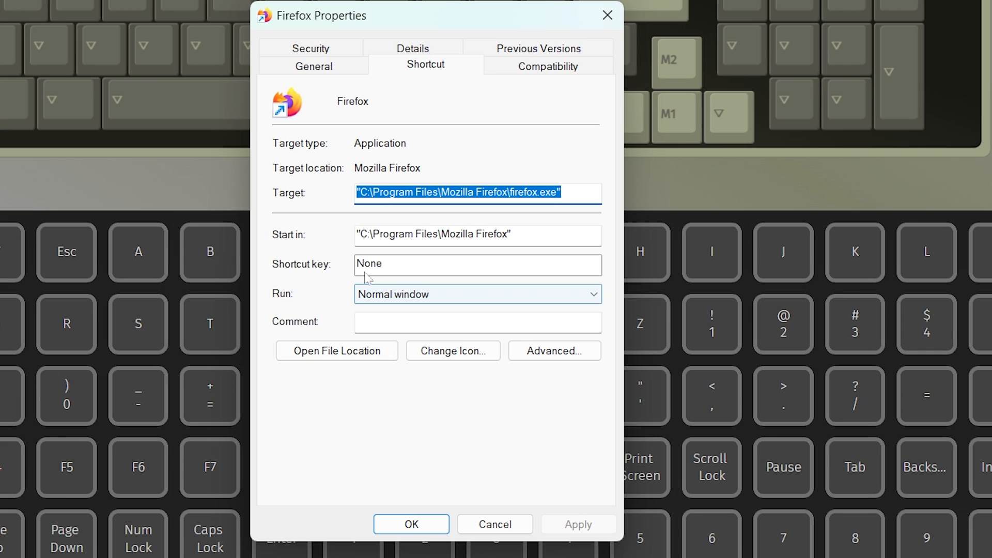
{"action": "left_click", "coordinate": [478, 264]}
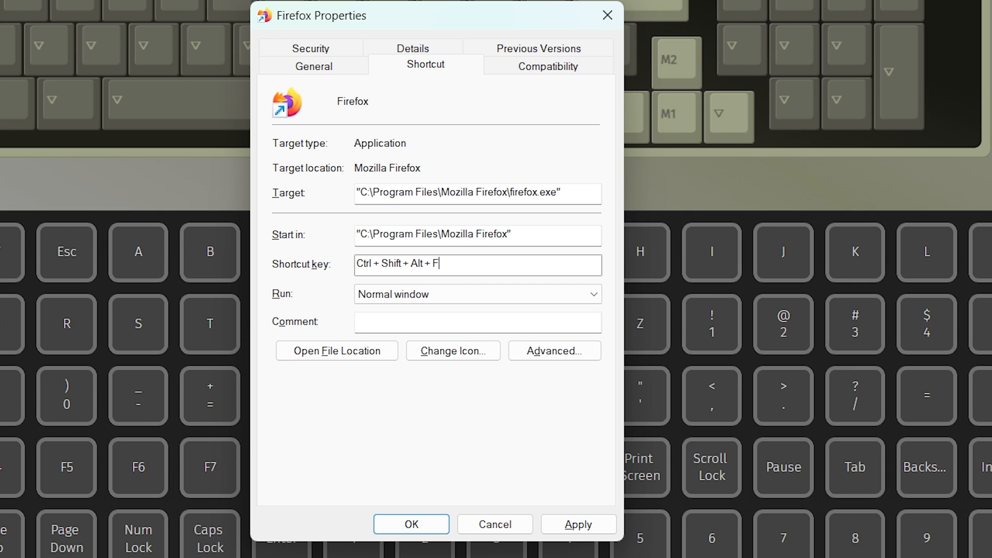
{"action": "left_click", "coordinate": [577, 524]}
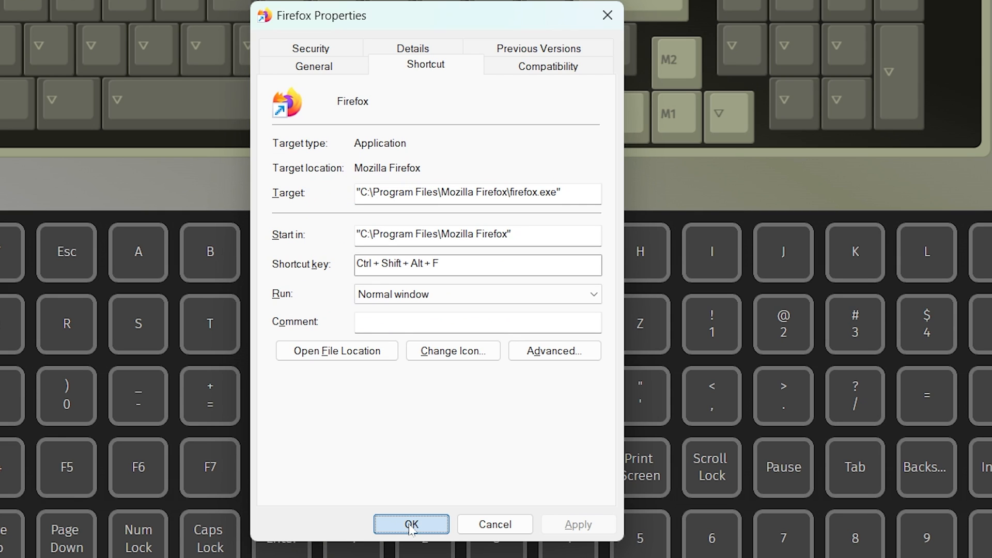
{"action": "left_click", "coordinate": [410, 524]}
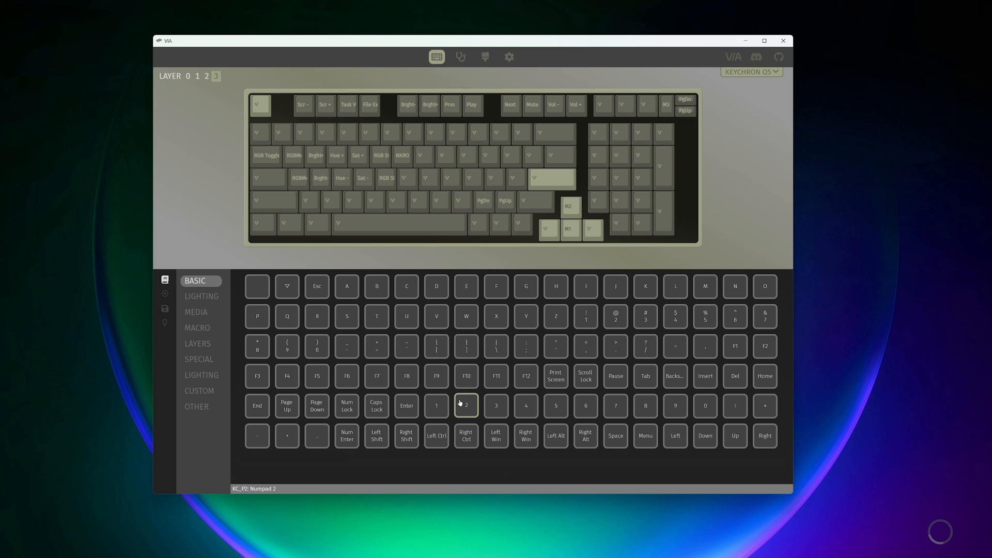
{"action": "mouse_move", "coordinate": [457, 521]}
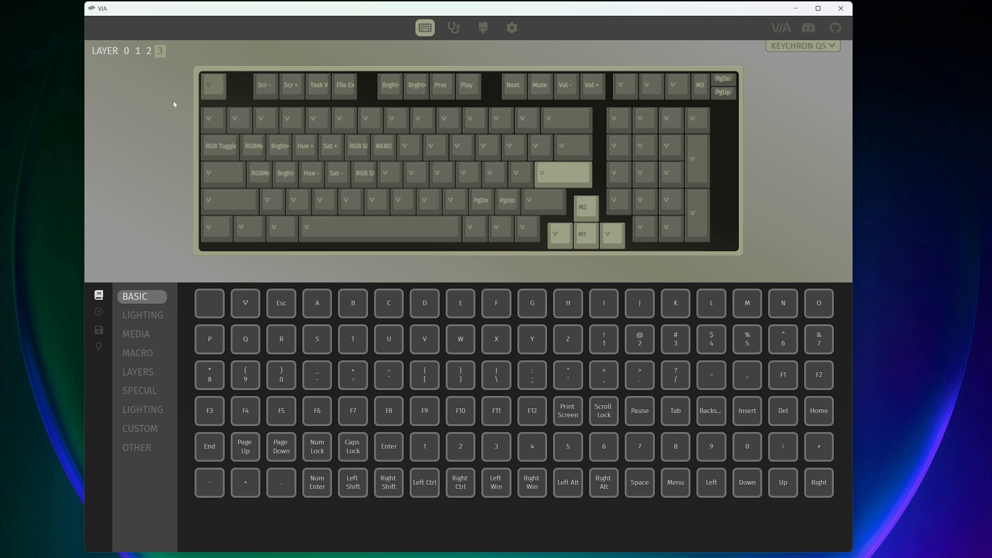
{"action": "mouse_move", "coordinate": [562, 176]}
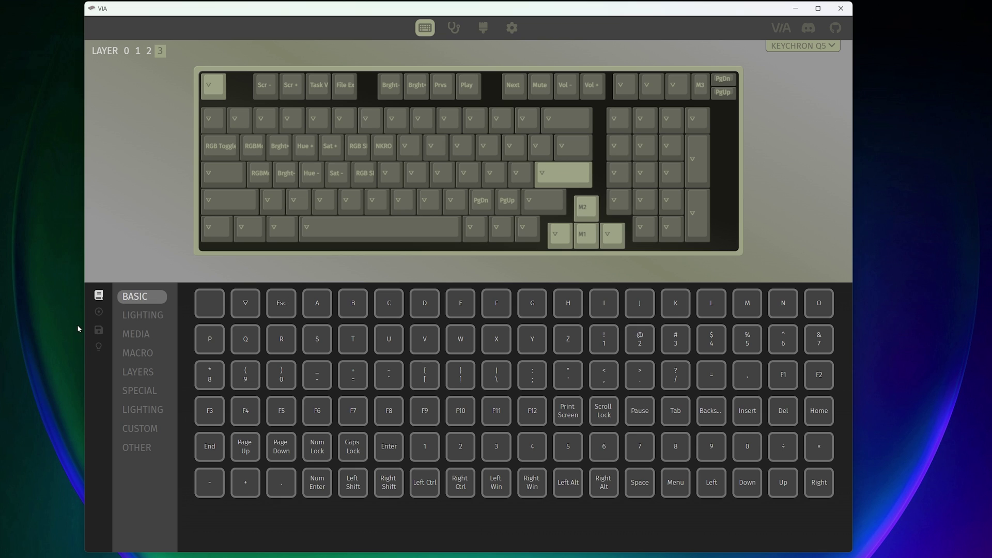
{"action": "mouse_move", "coordinate": [99, 313]}
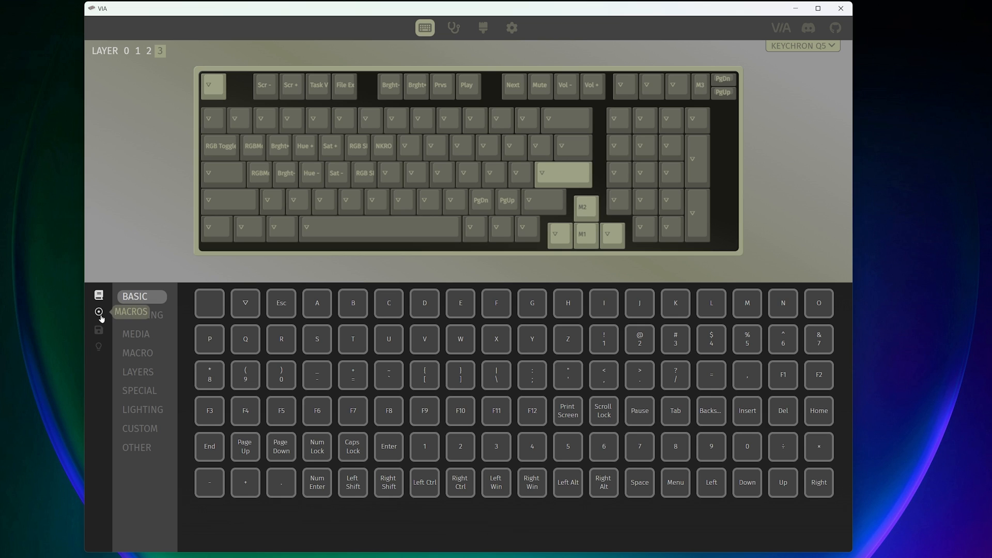
Select the empty macro slot M4 in the Macros section and view its text editor
{"action": "left_click", "coordinate": [131, 311]}
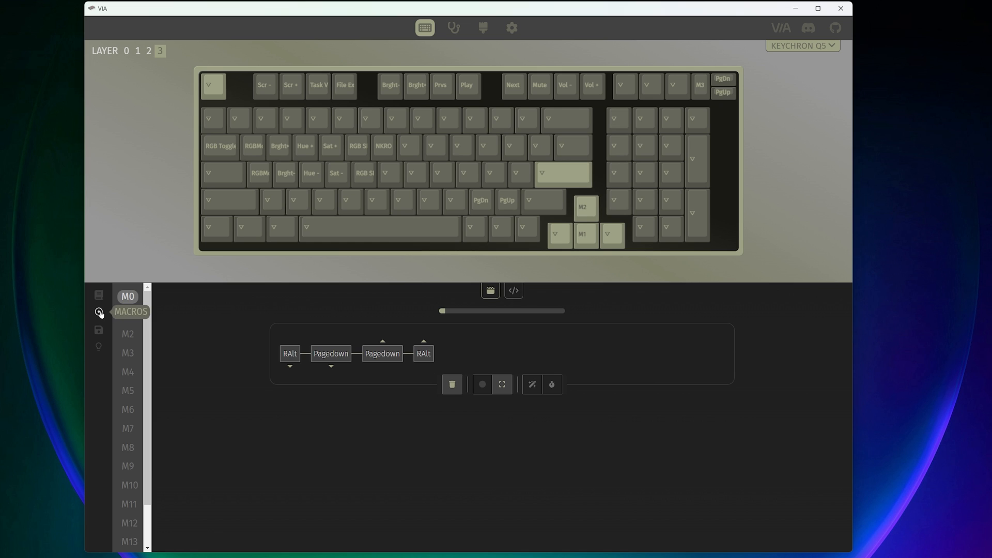
{"action": "left_click", "coordinate": [127, 373]}
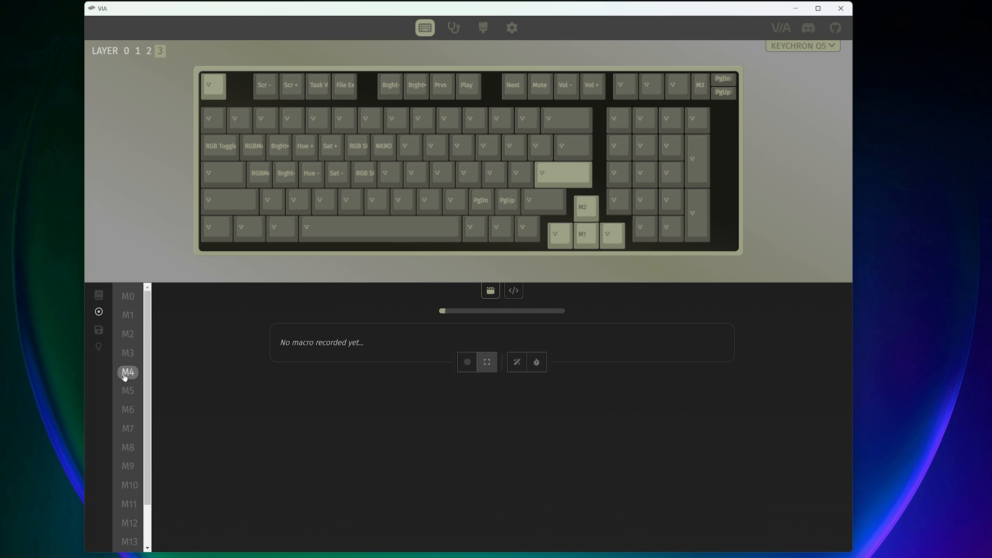
{"action": "mouse_move", "coordinate": [325, 351]}
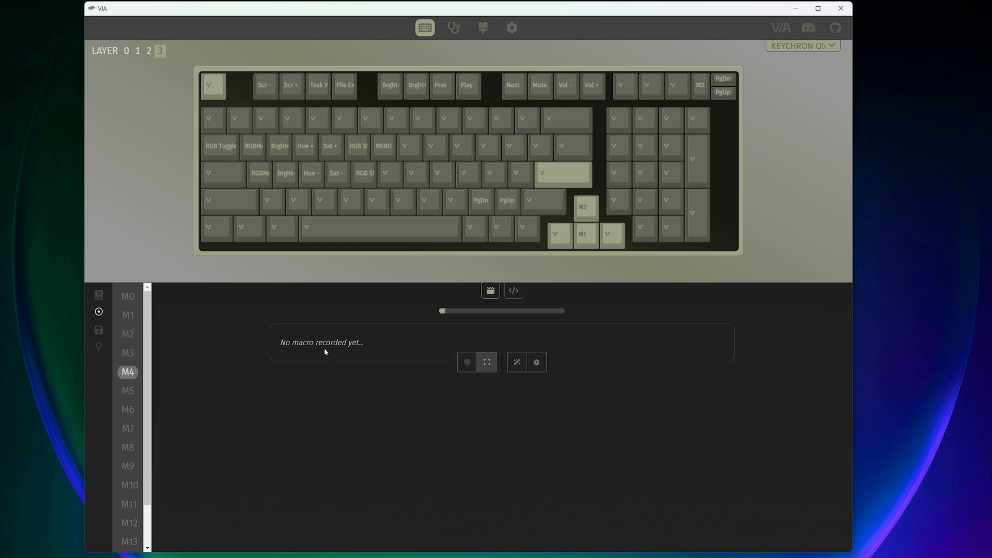
{"action": "left_click", "coordinate": [514, 289]}
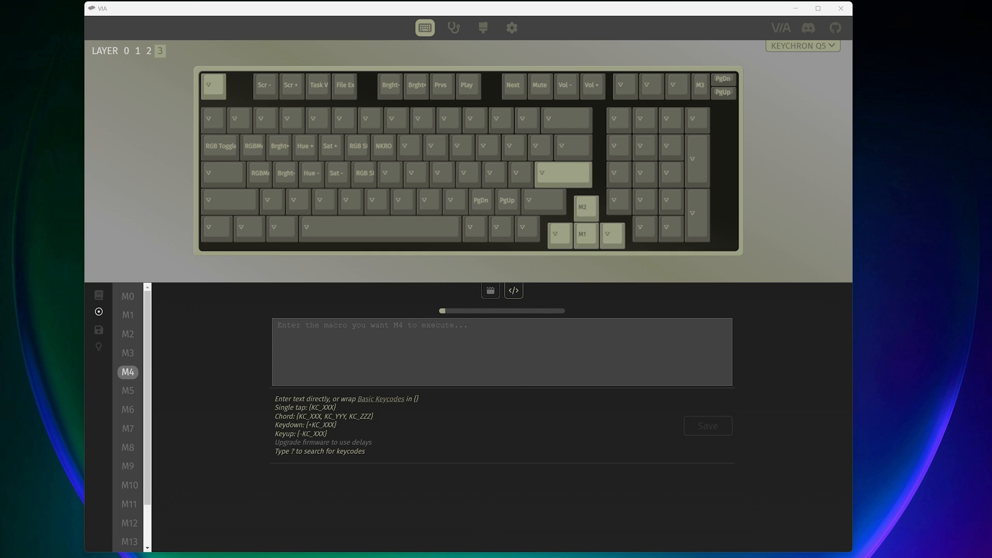
Glance at the basic keycodes reference, then return M4 to live keystroke recording
{"action": "left_click", "coordinate": [380, 399]}
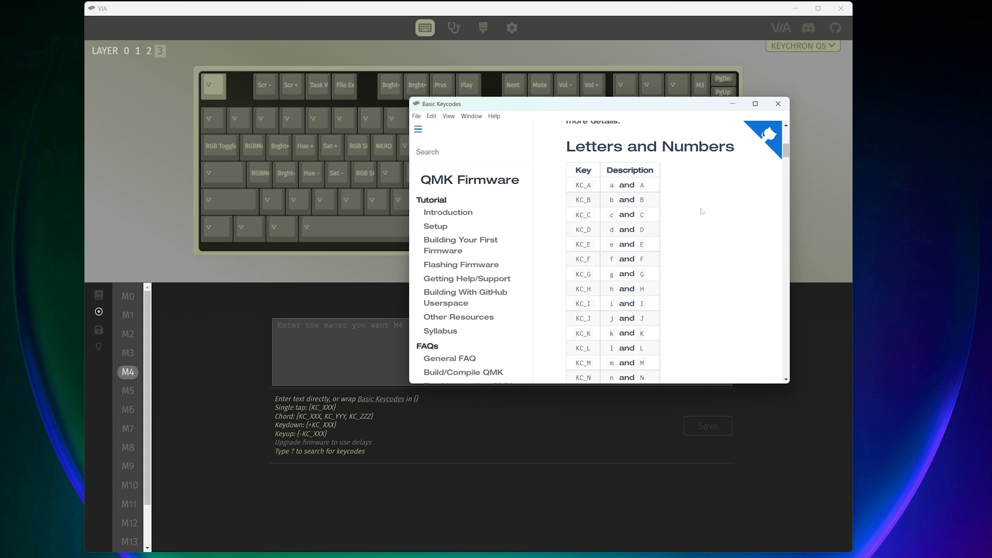
{"action": "left_click", "coordinate": [777, 103]}
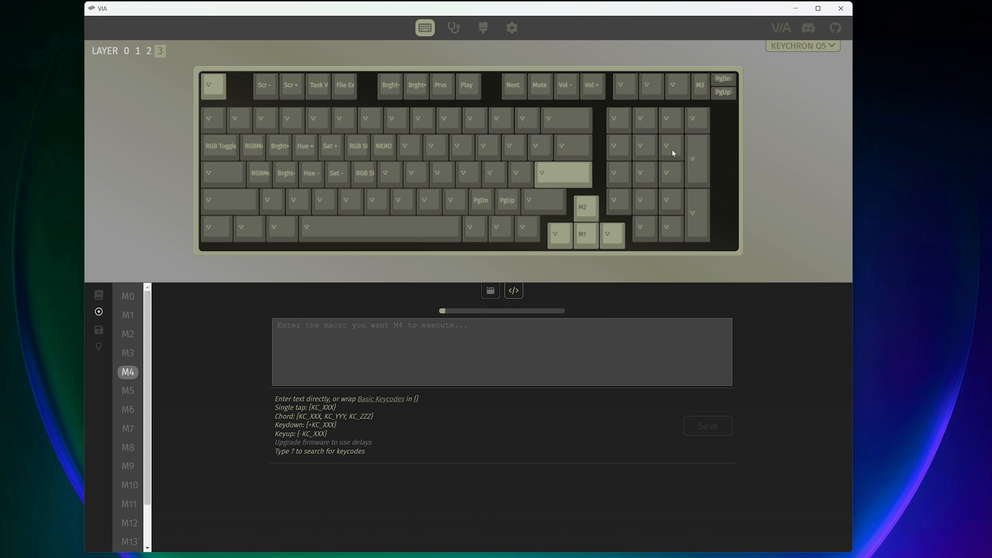
{"action": "left_click", "coordinate": [490, 290]}
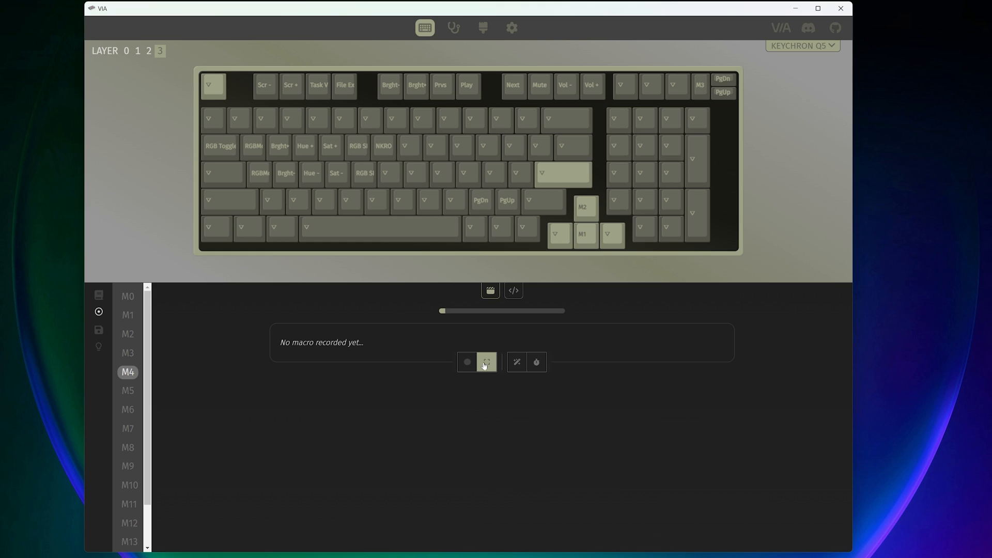
Record Ctrl+Shift+Alt+F into macro M4 in full-screen mode and save it to the keyboard
{"action": "left_click", "coordinate": [485, 362]}
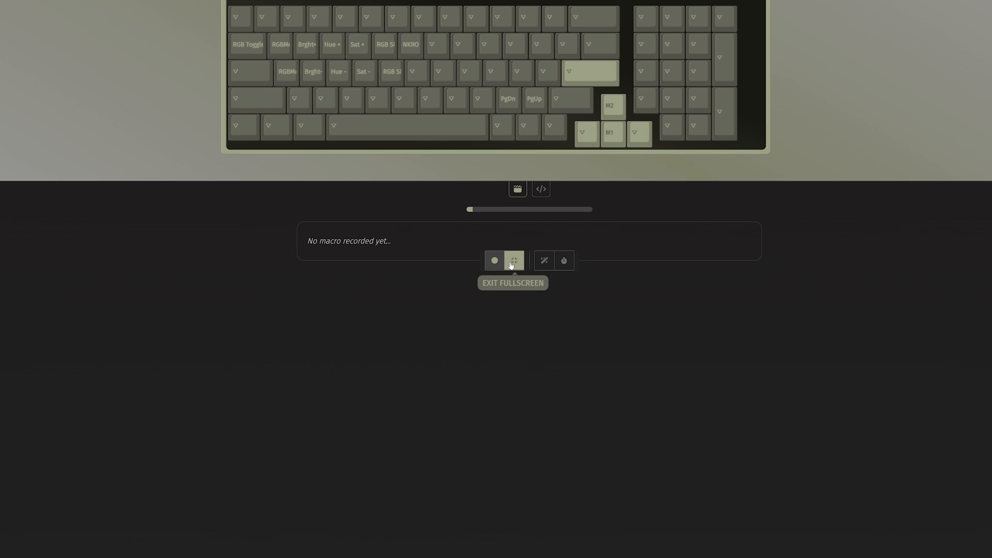
{"action": "mouse_move", "coordinate": [494, 260]}
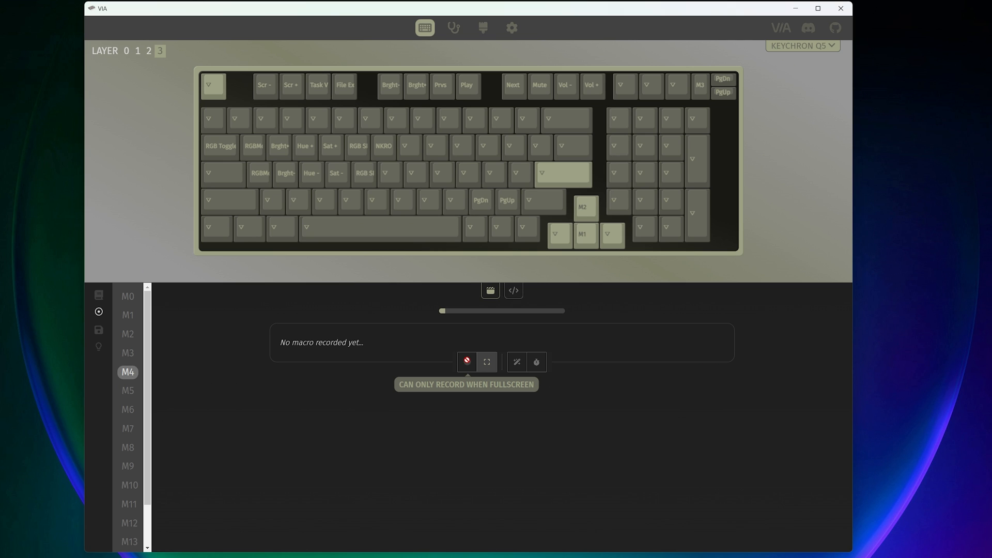
{"action": "left_click", "coordinate": [486, 361]}
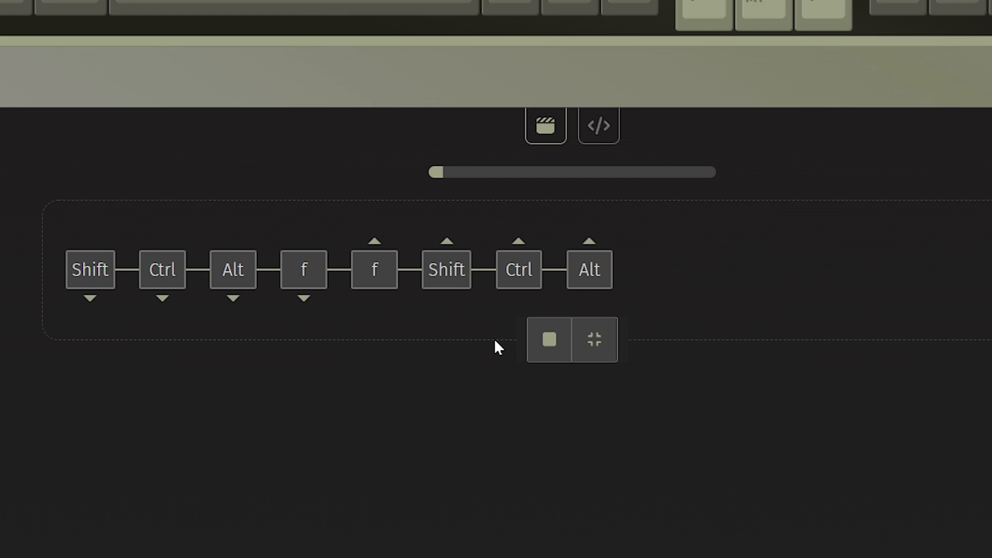
{"action": "mouse_move", "coordinate": [272, 269]}
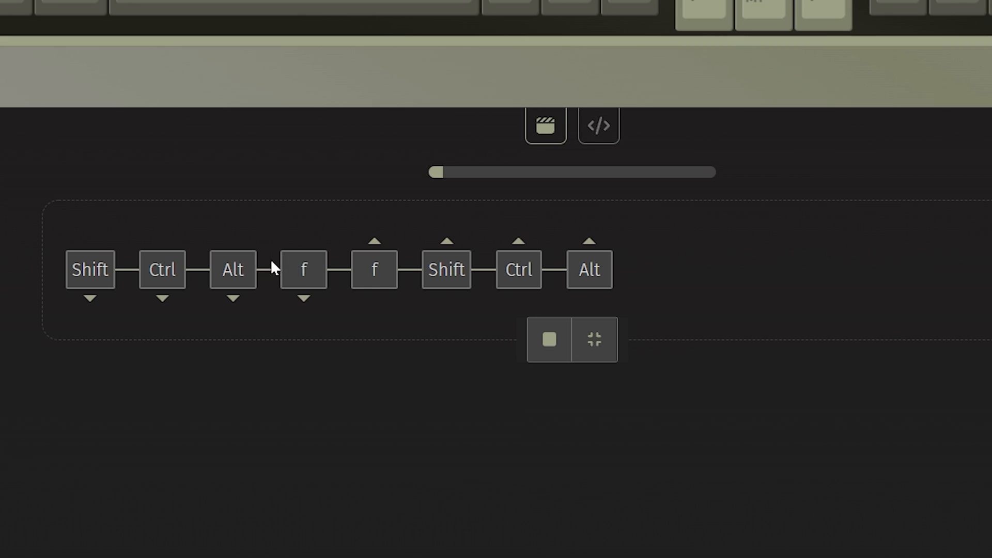
{"action": "mouse_move", "coordinate": [346, 287]}
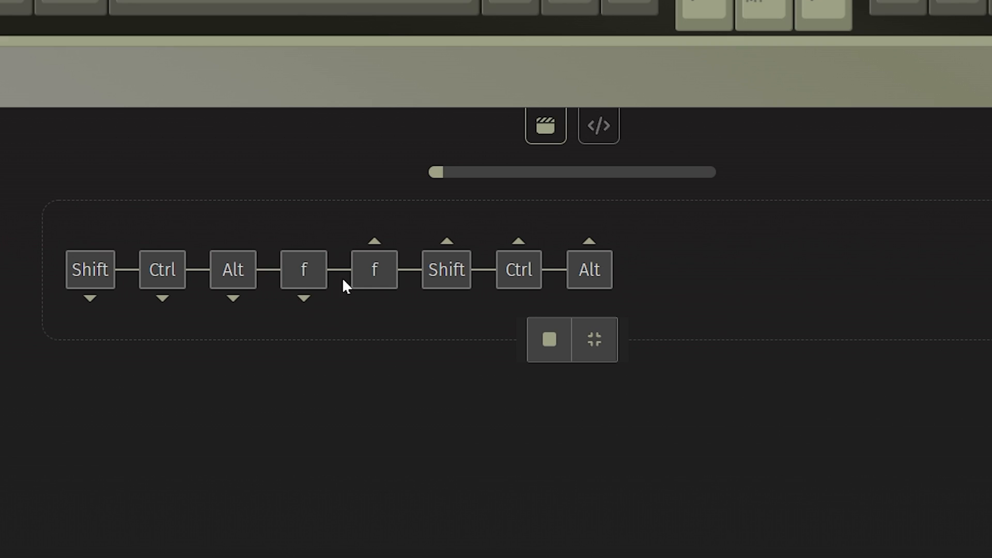
{"action": "mouse_move", "coordinate": [564, 309]}
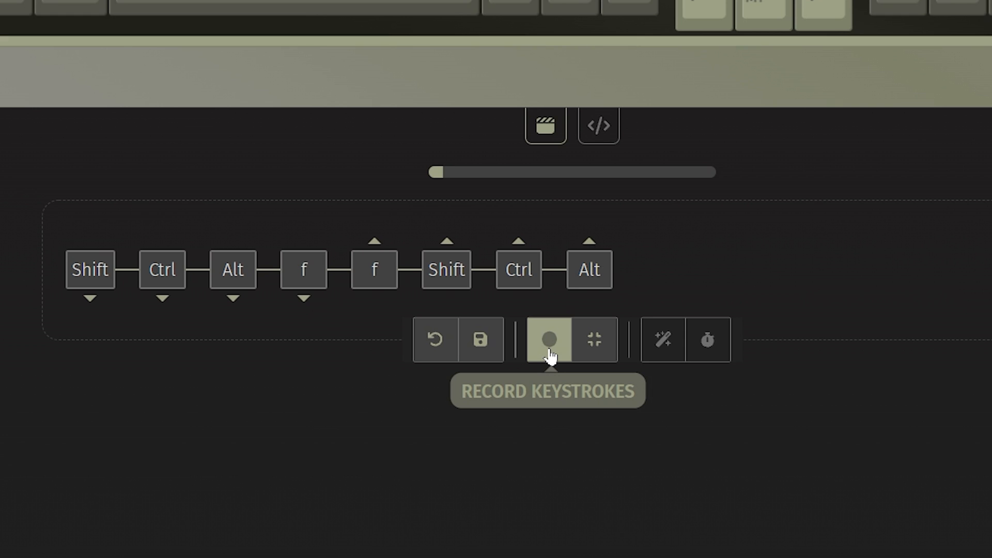
{"action": "mouse_move", "coordinate": [481, 340]}
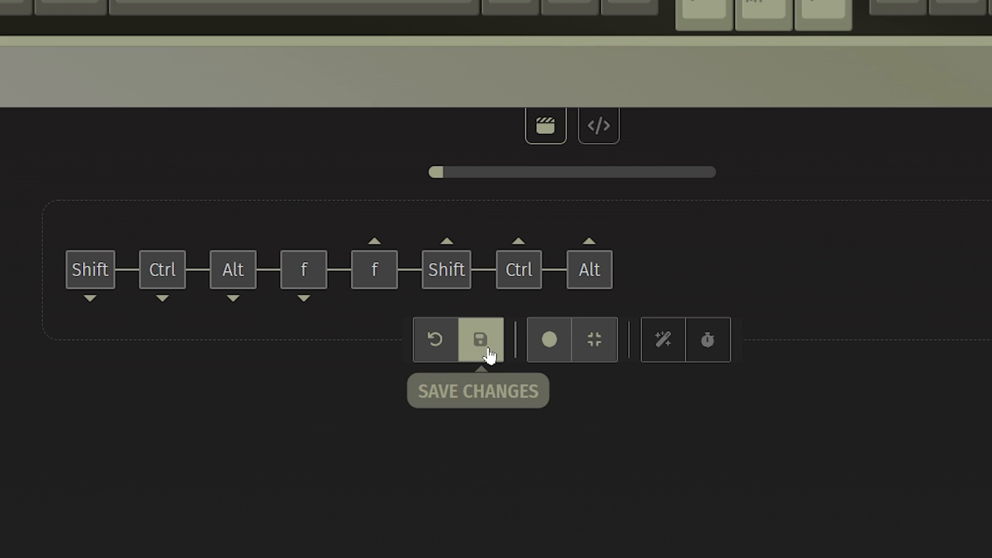
{"action": "left_click", "coordinate": [480, 340]}
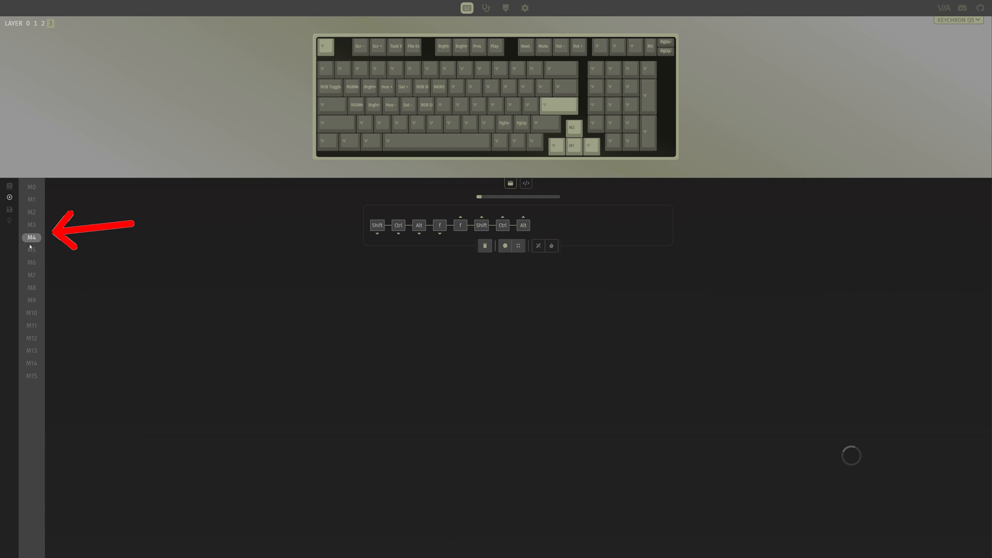
{"action": "mouse_move", "coordinate": [35, 239]}
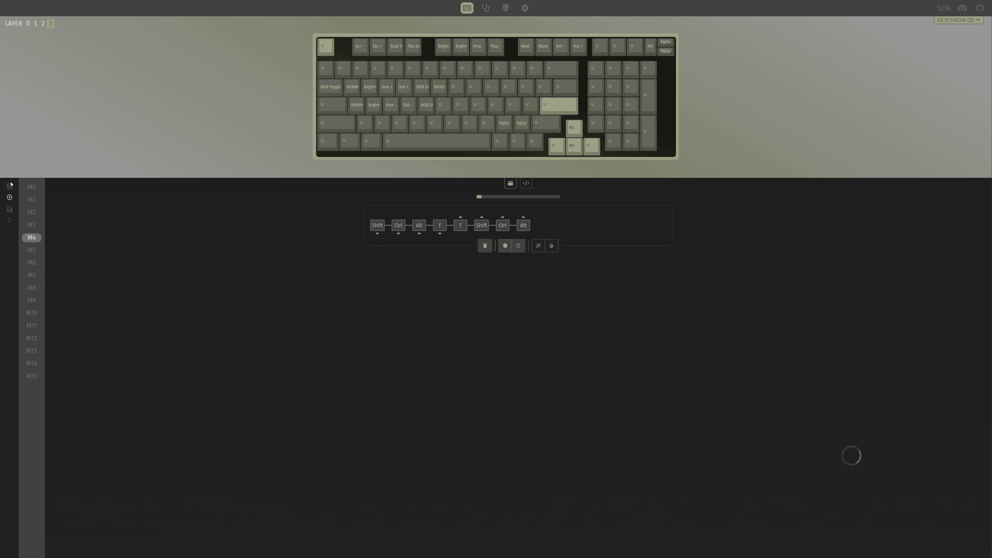
Assign macro M4 to the knob press key on the layer 3 keymap
{"action": "left_click", "coordinate": [10, 187]}
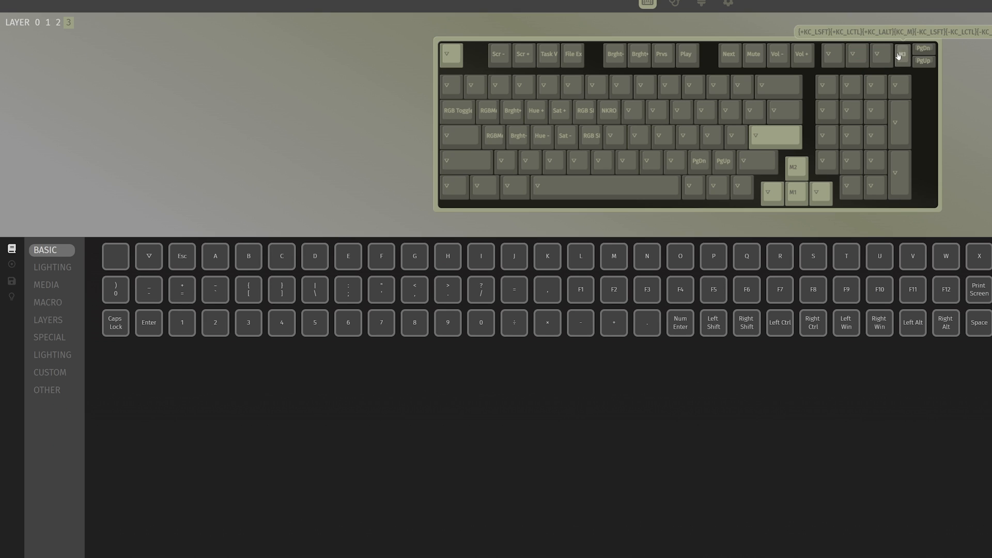
{"action": "left_click", "coordinate": [149, 289]}
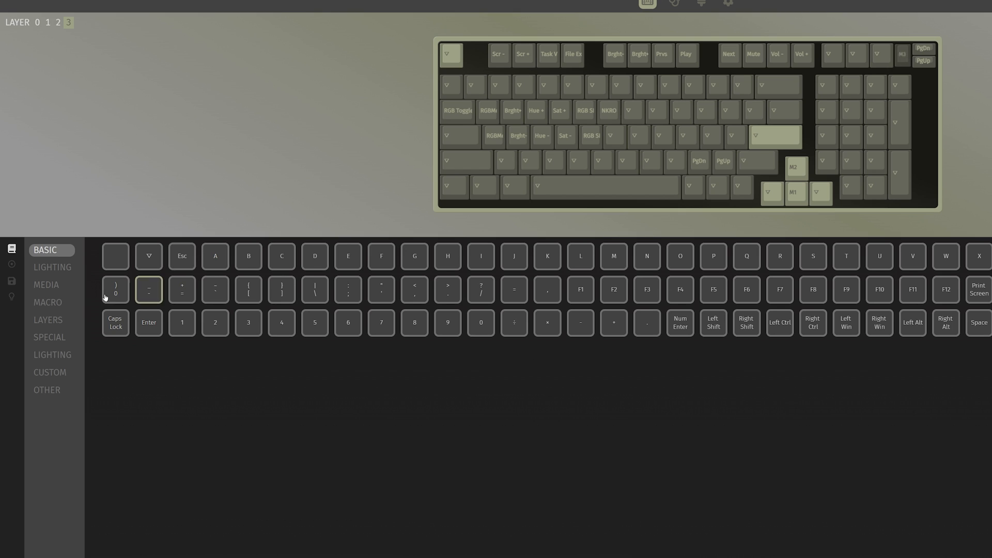
{"action": "left_click", "coordinate": [47, 302]}
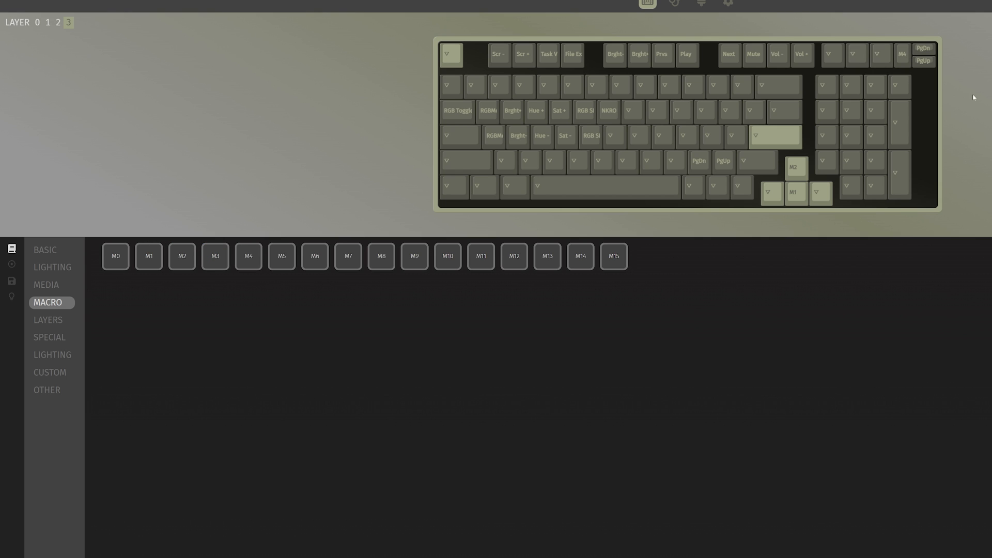
{"action": "left_click", "coordinate": [710, 62]}
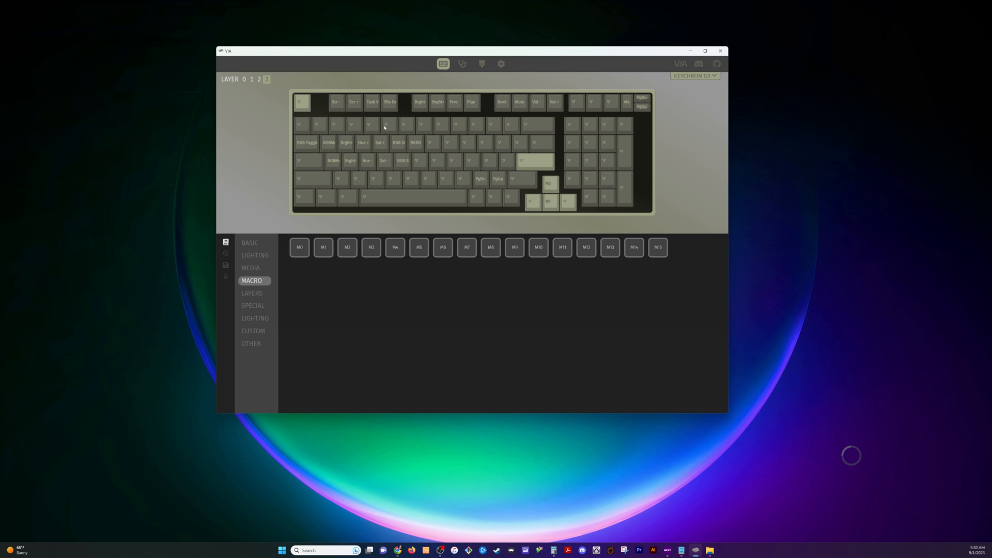
{"action": "mouse_move", "coordinate": [337, 229]}
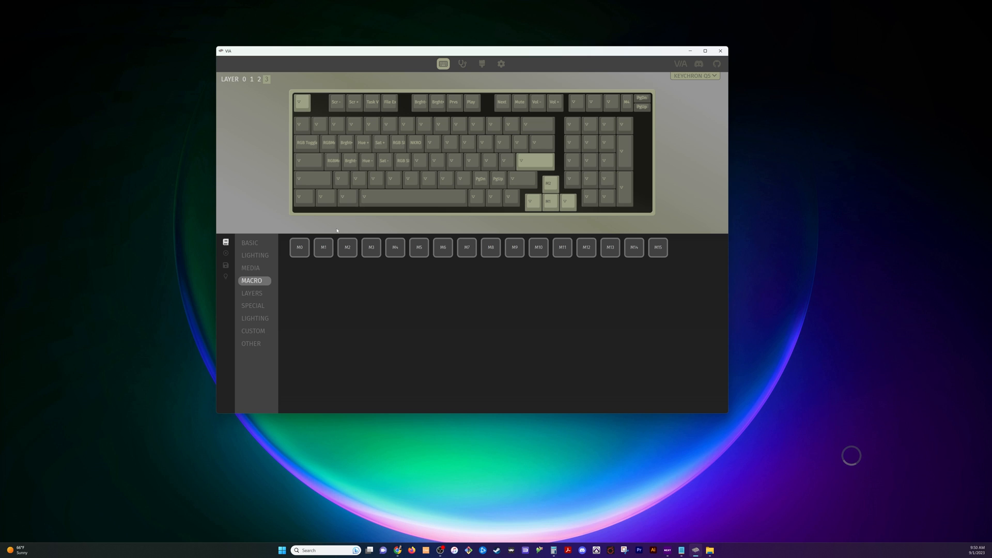
Switch the view between layer 2 and layer 3 keymaps, ending on layer 2
{"action": "left_click", "coordinate": [258, 79]}
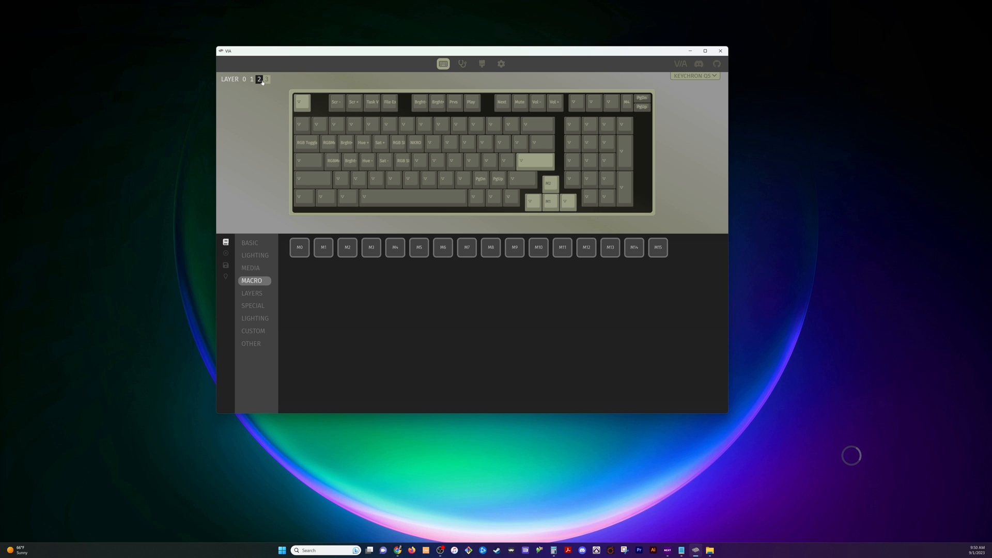
{"action": "left_click", "coordinate": [266, 80]}
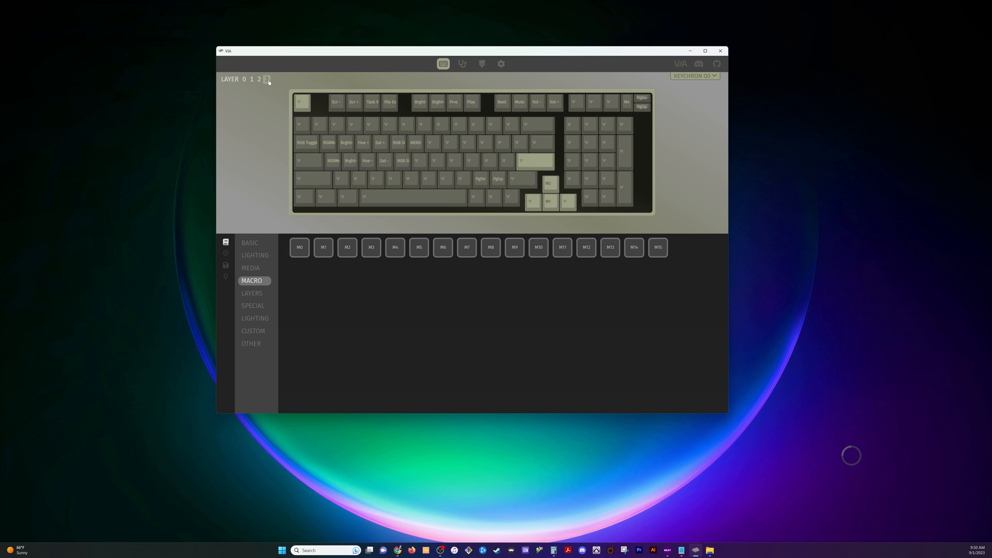
{"action": "left_click", "coordinate": [259, 80]}
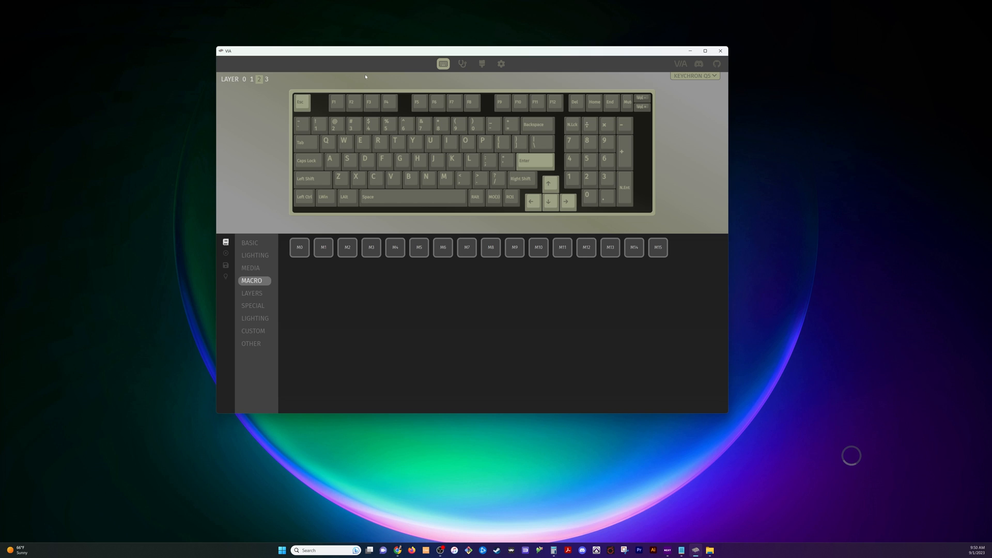
{"action": "mouse_move", "coordinate": [311, 179]}
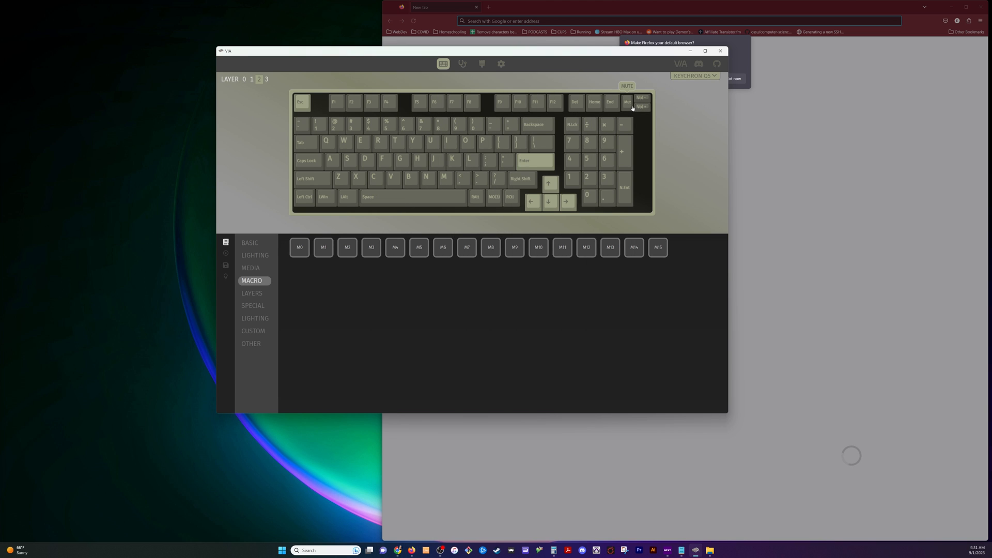
{"action": "left_click", "coordinate": [266, 78]}
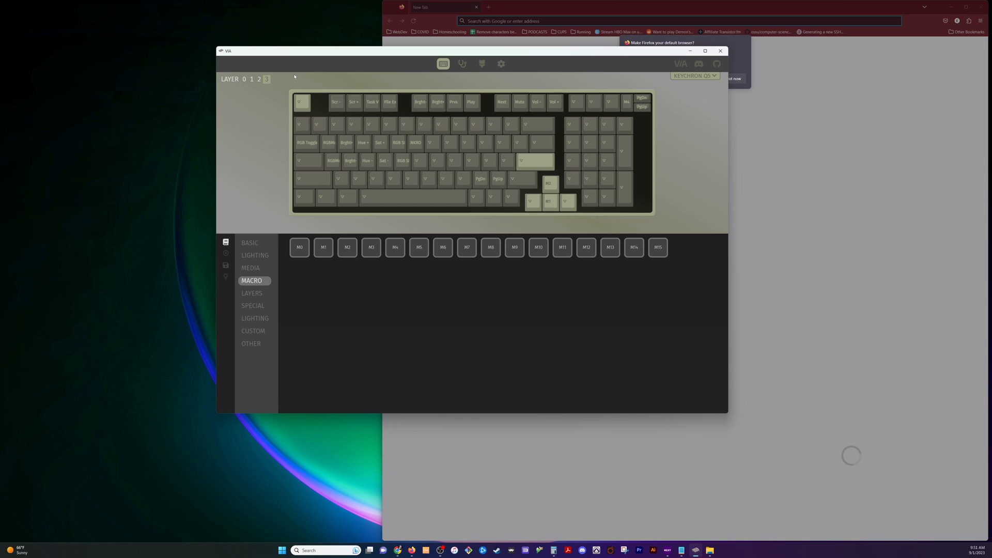
{"action": "left_click", "coordinate": [259, 78]}
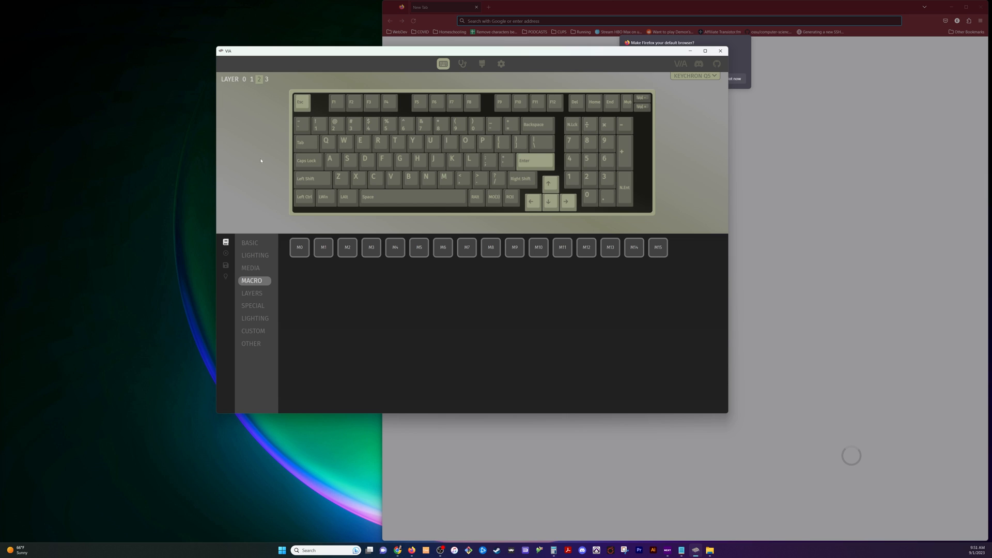
{"action": "left_click", "coordinate": [244, 79]}
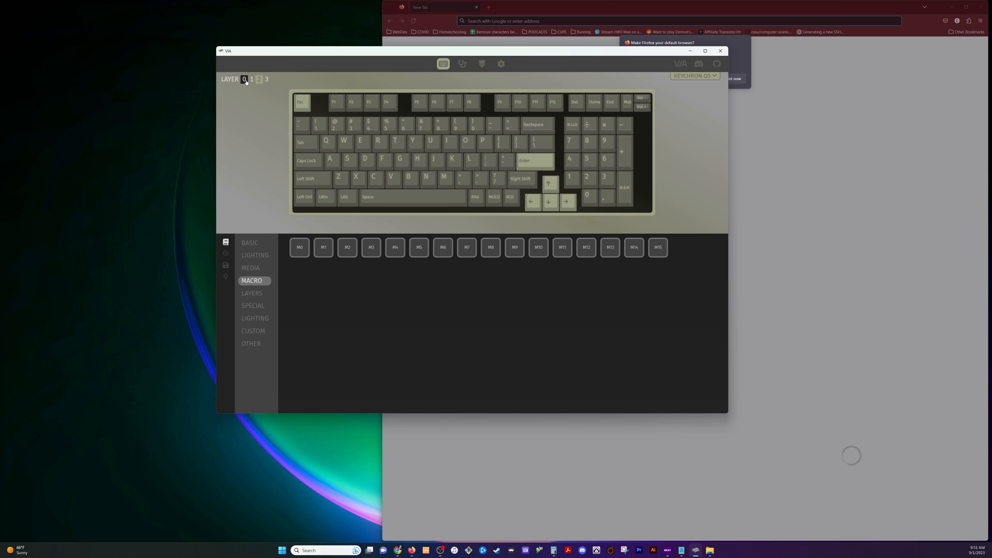
{"action": "left_click", "coordinate": [252, 80]}
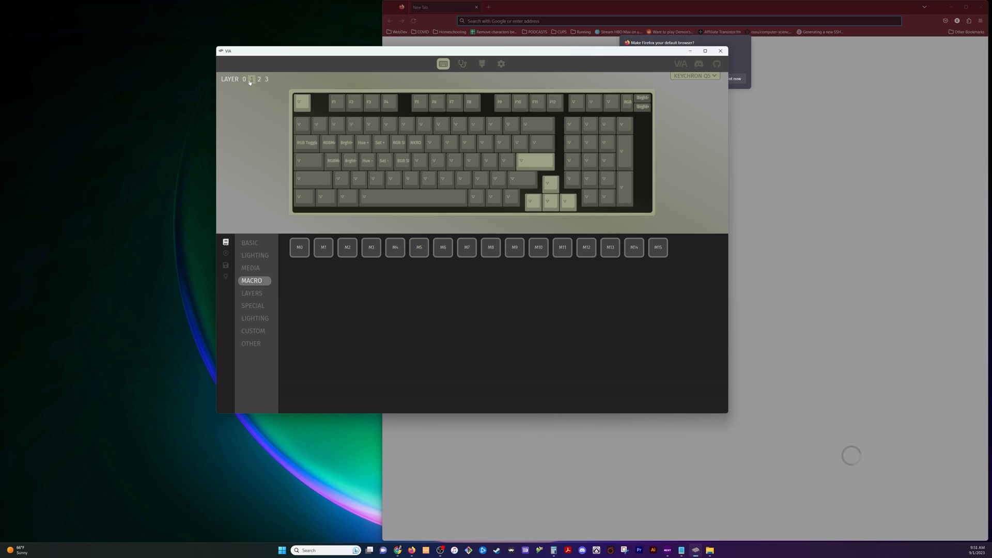
{"action": "left_click", "coordinate": [244, 78]}
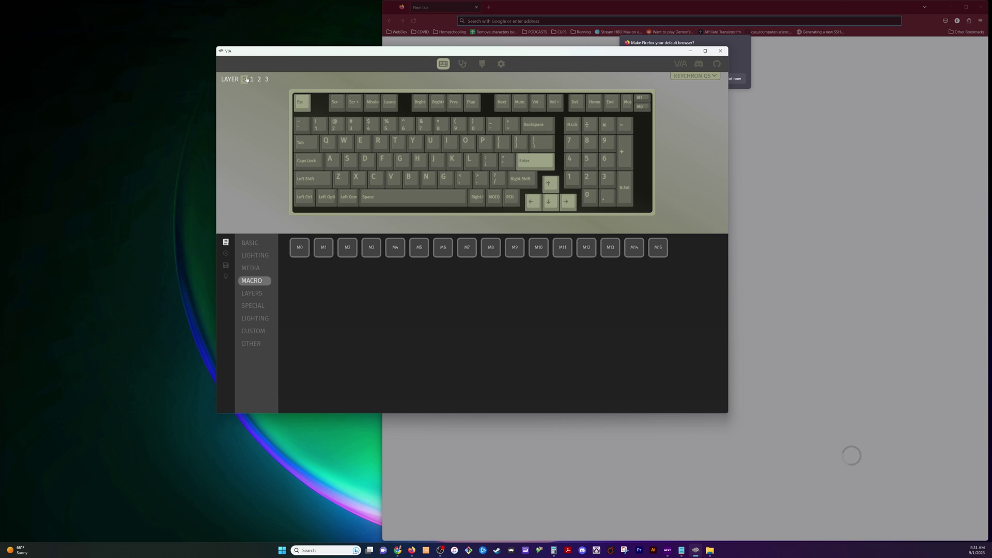
{"action": "left_click", "coordinate": [252, 79]}
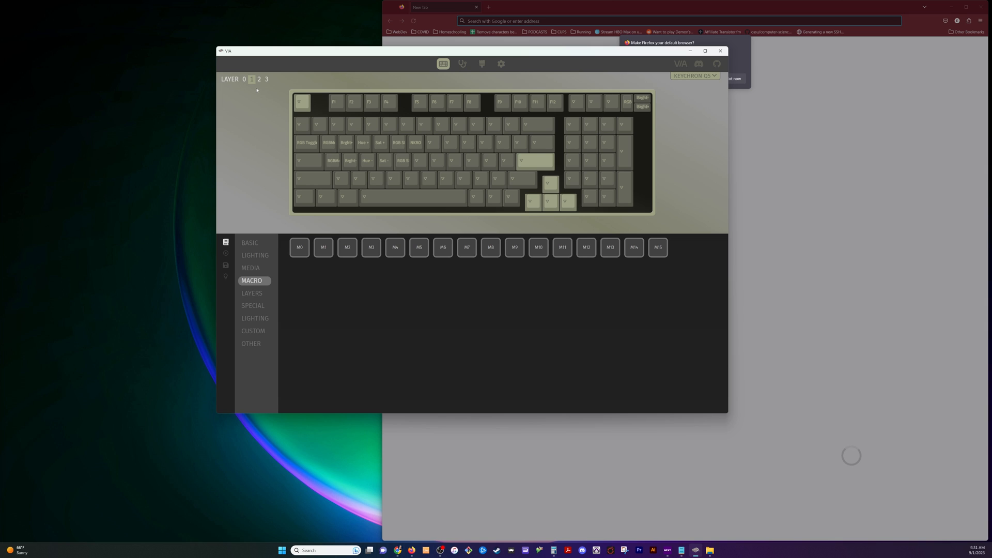
{"action": "left_click", "coordinate": [259, 78]}
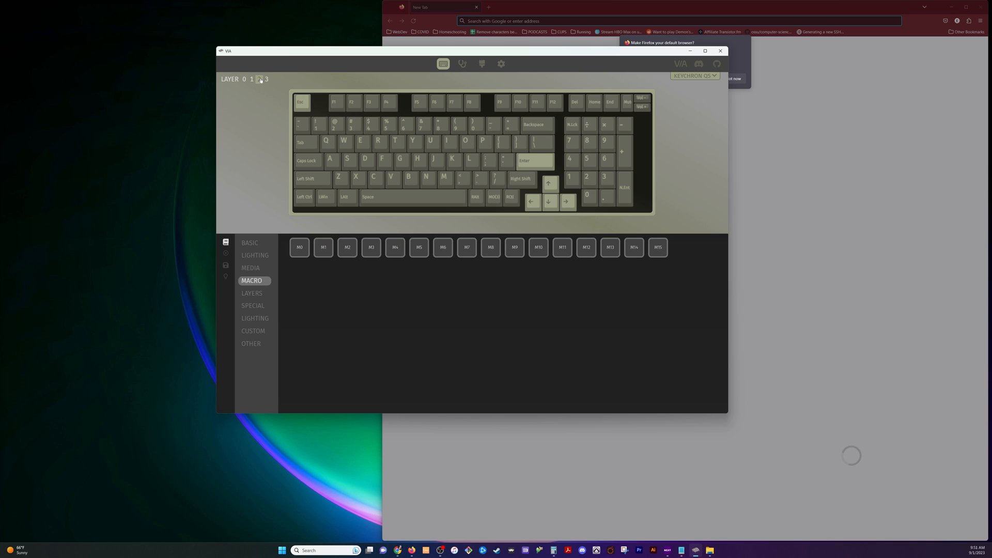